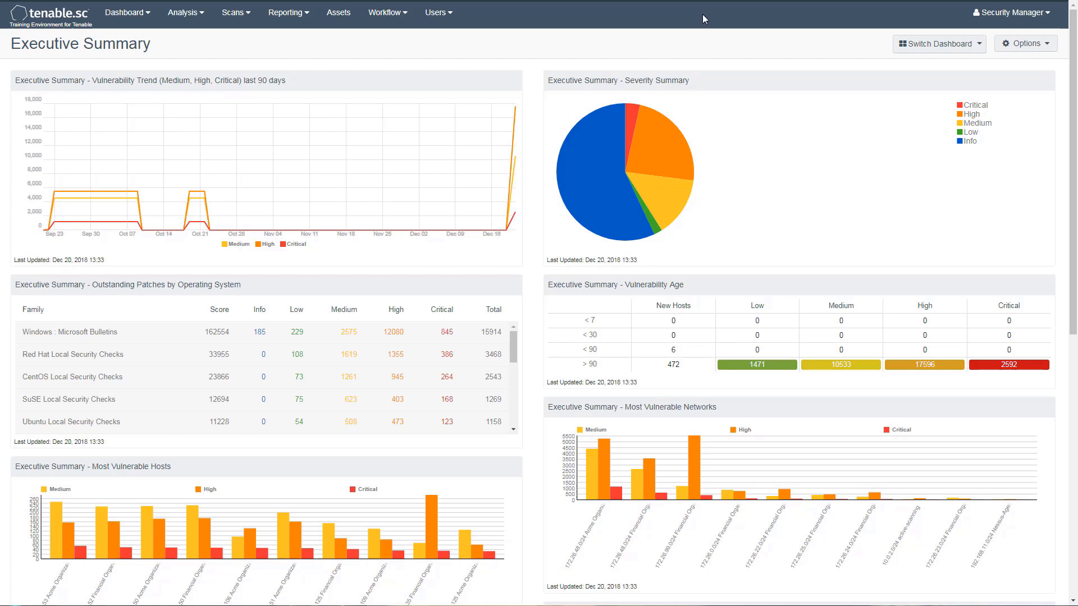
mouse_move(263, 33)
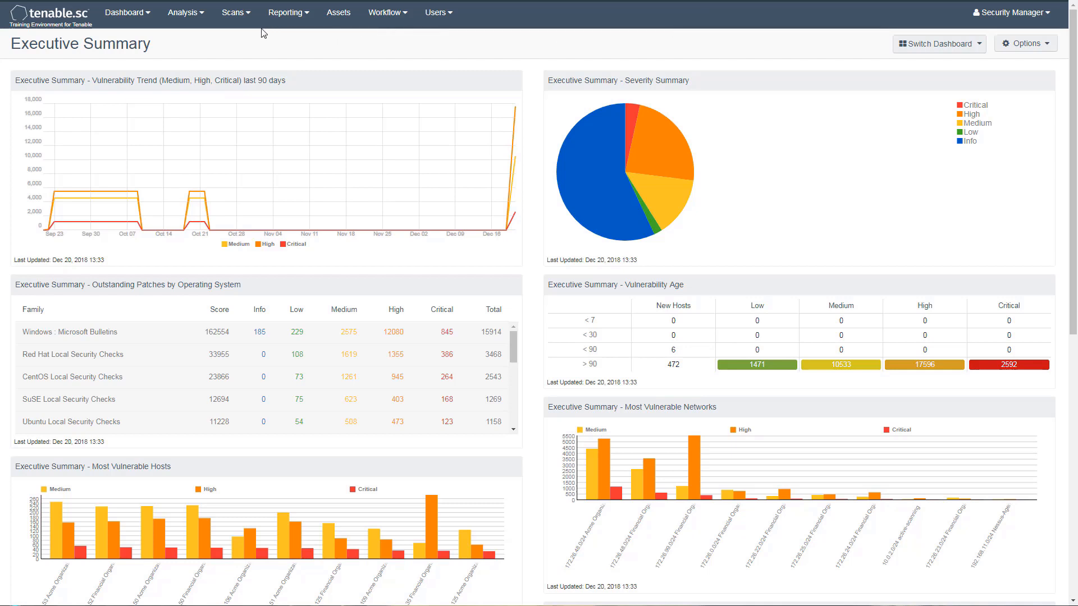
mouse_move(221, 34)
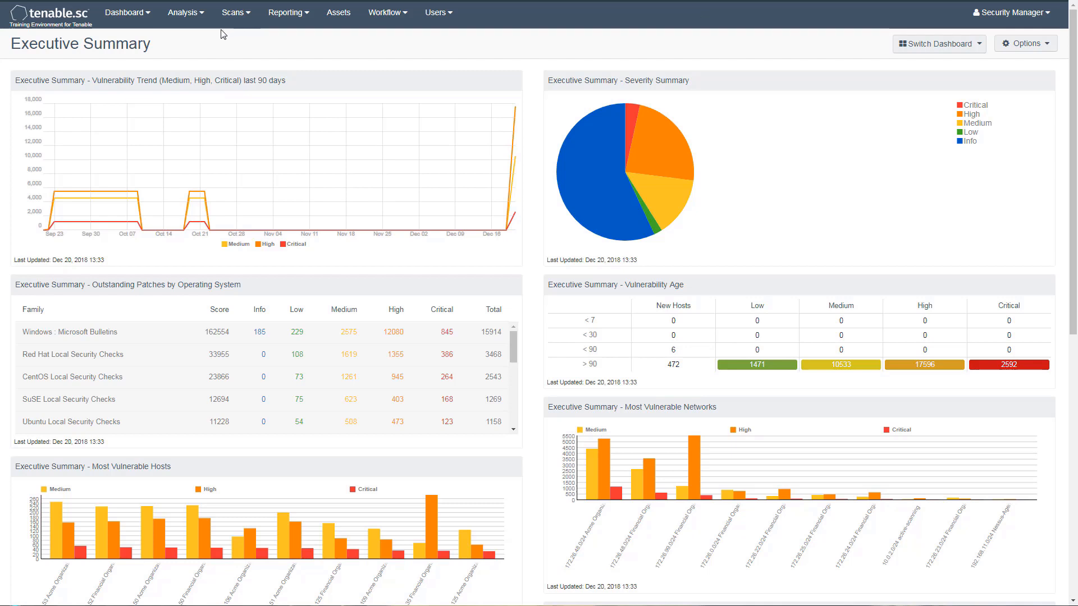
Go to the Policies page from the Scans menu
left_click(233, 12)
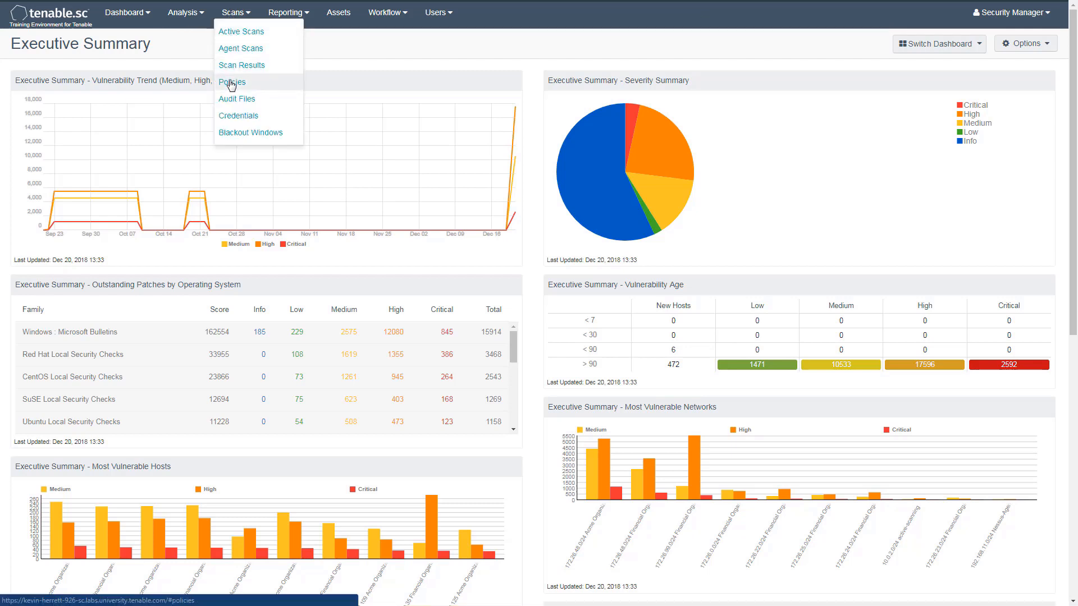
left_click(233, 82)
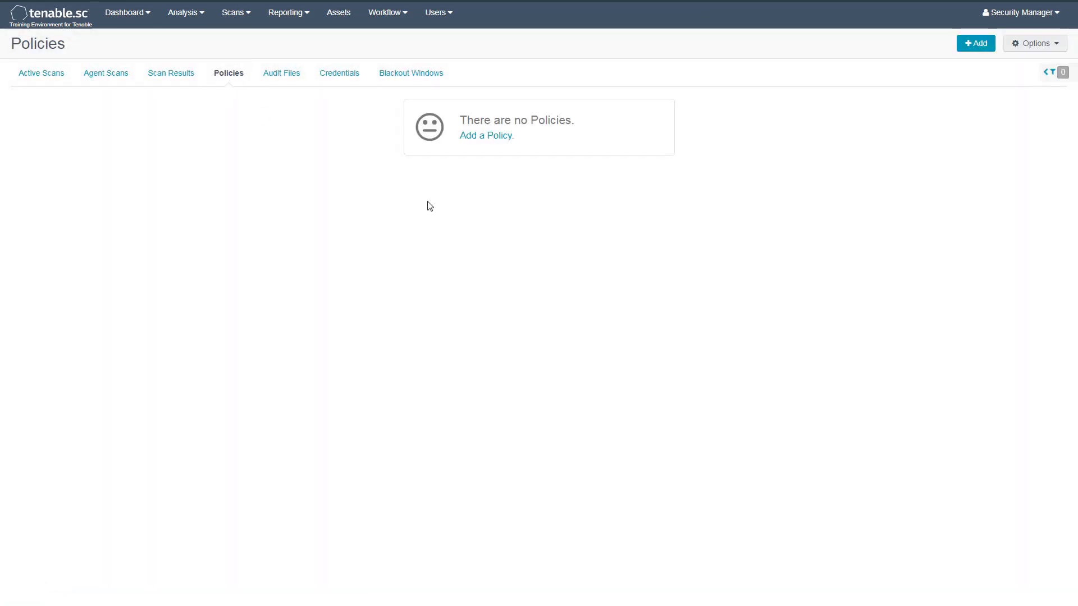
mouse_move(486, 135)
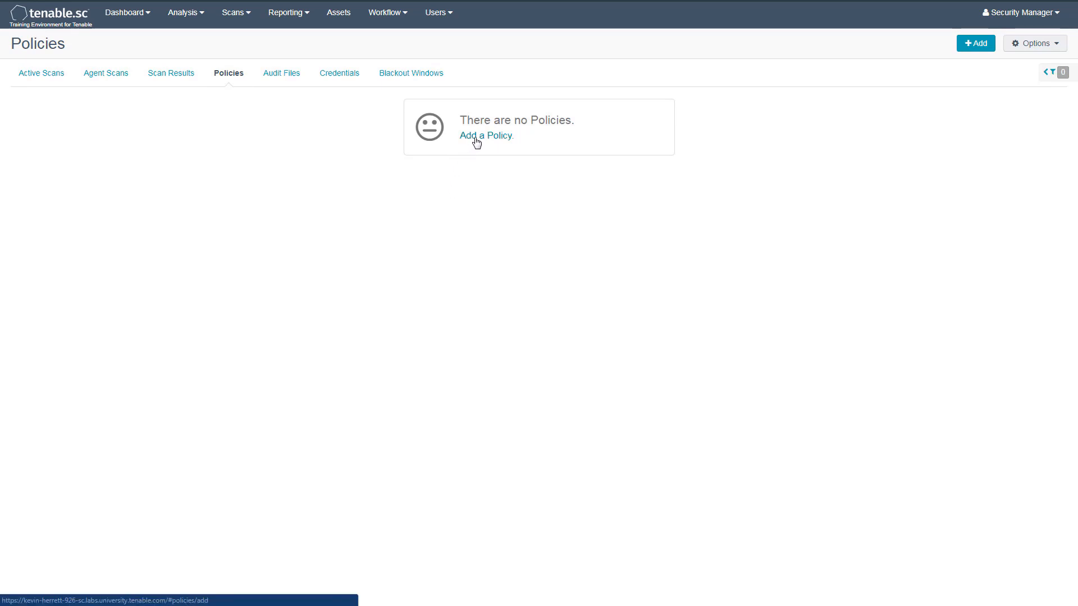
Start adding a new scan policy from the empty Policies page
left_click(485, 135)
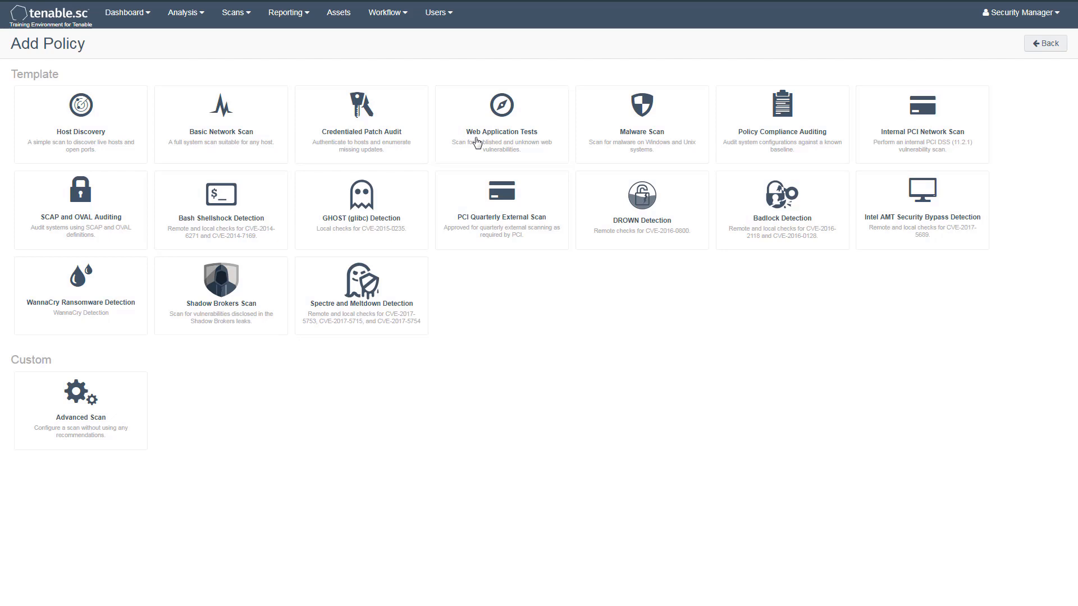
Choose the Host Discovery template and name the policy 'Host Discovery Policy'
left_click(81, 124)
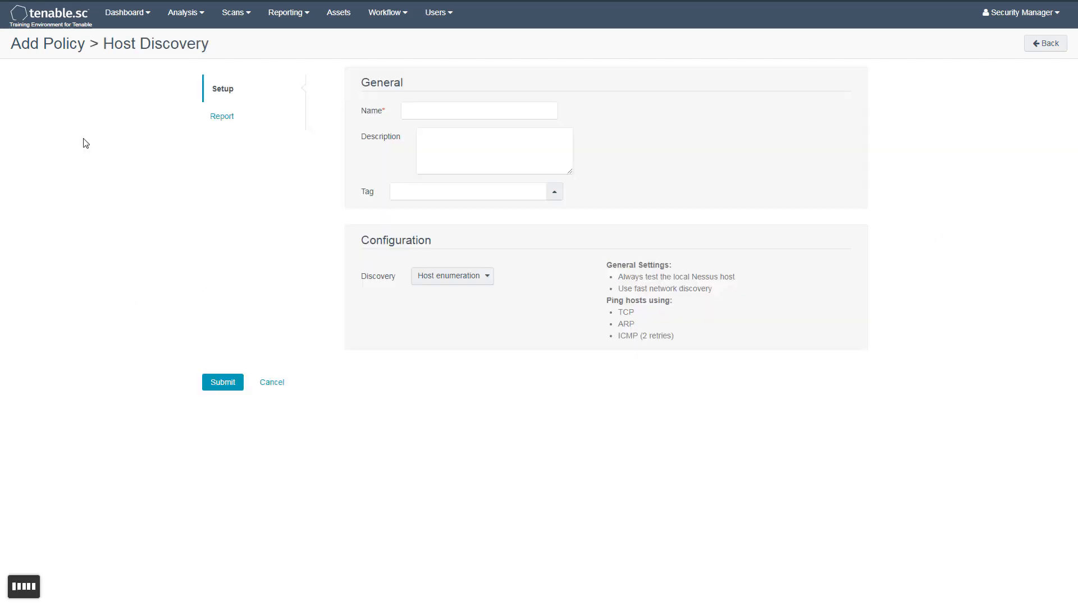
left_click(499, 110)
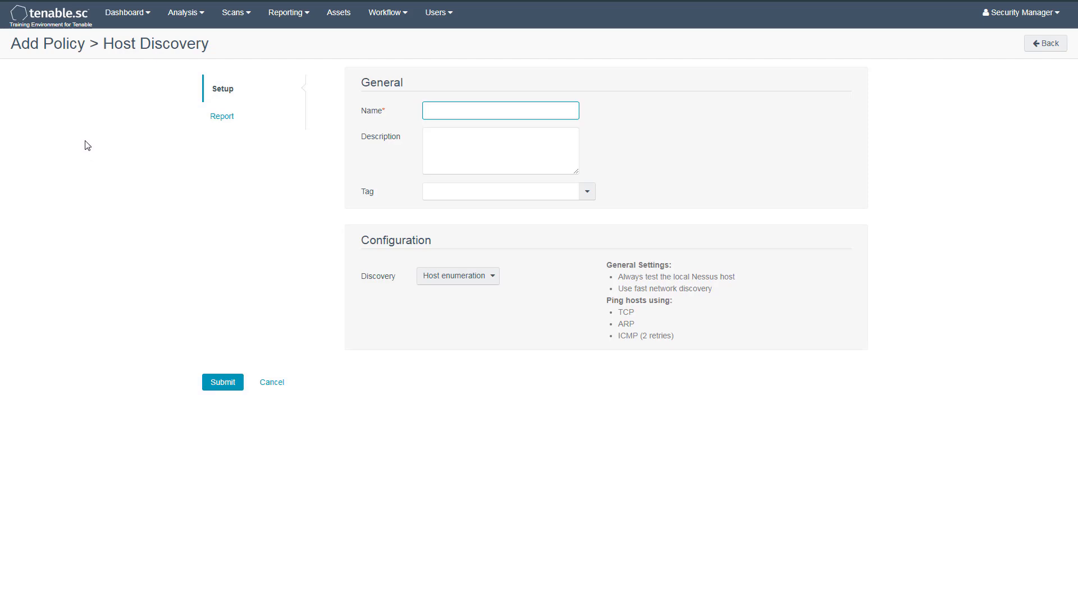
left_click(500, 110)
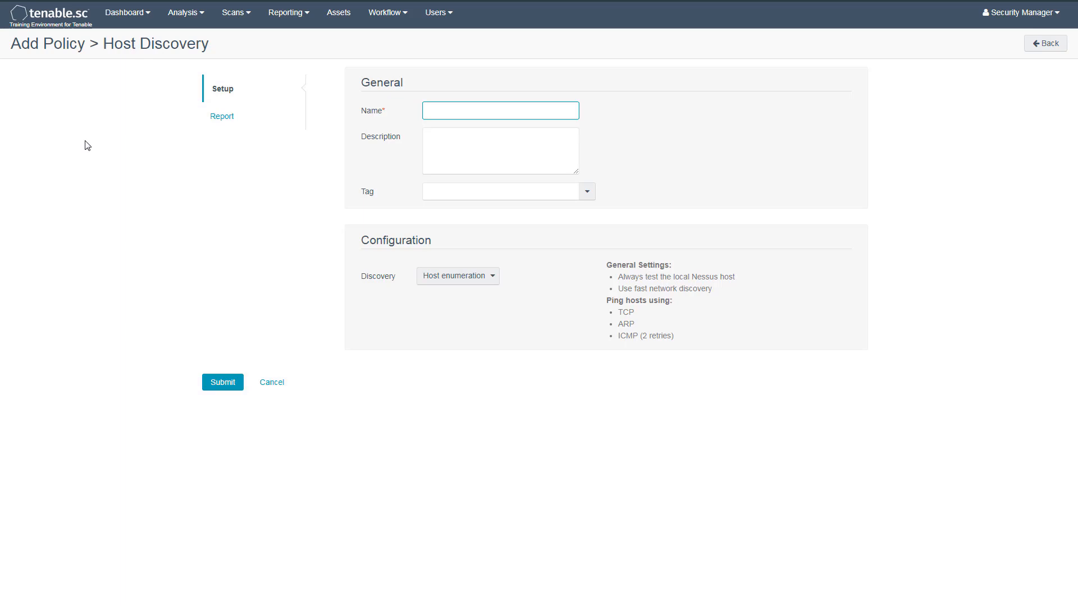
type("Host Discovery Policy")
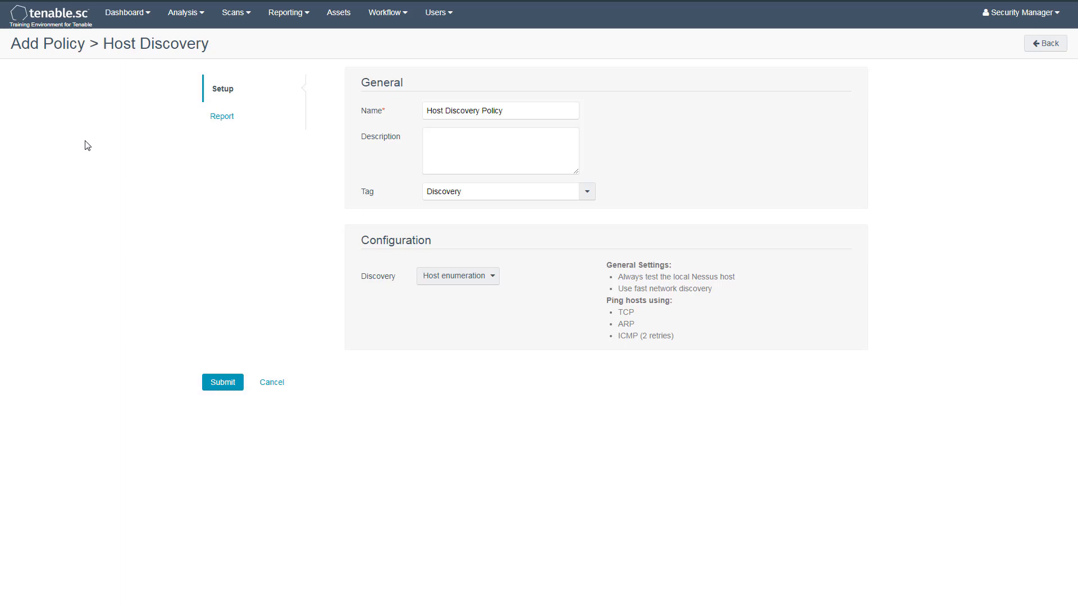
Set the discovery type to OS Identification and submit the policy
left_click(457, 275)
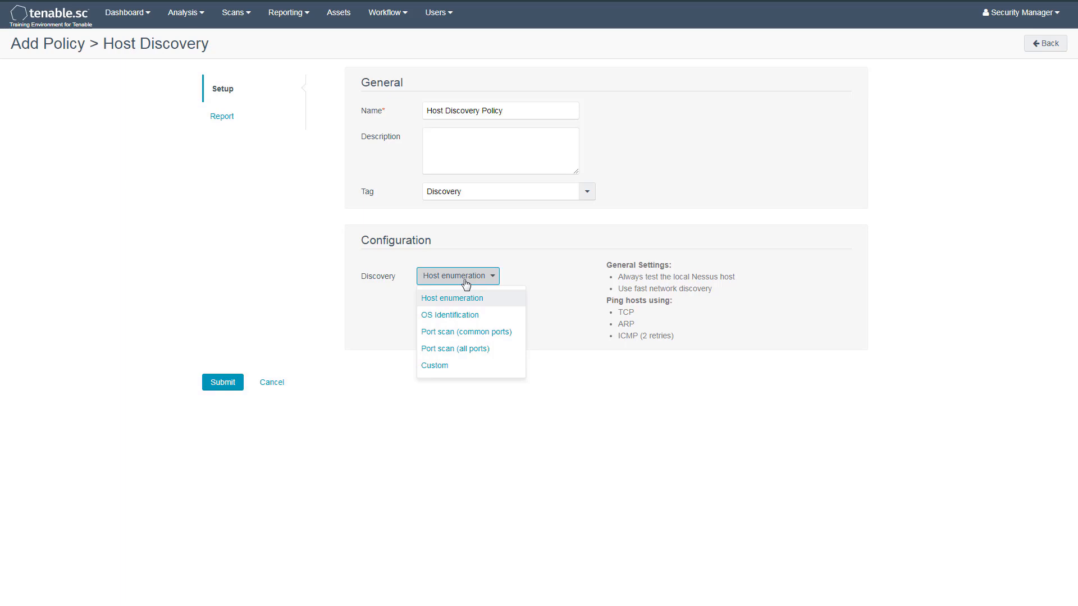
mouse_move(466, 315)
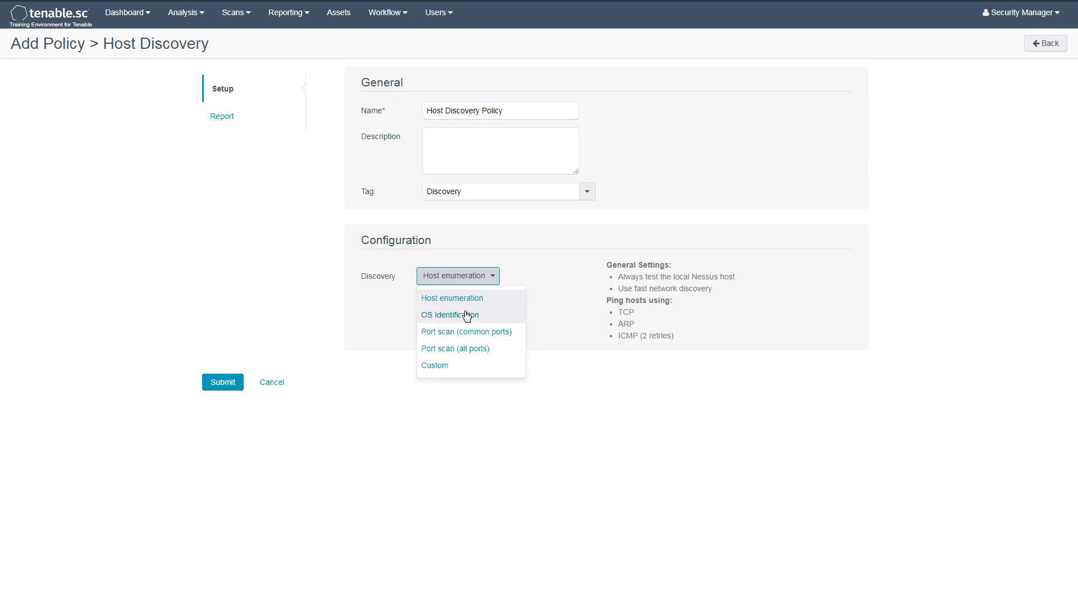
left_click(449, 315)
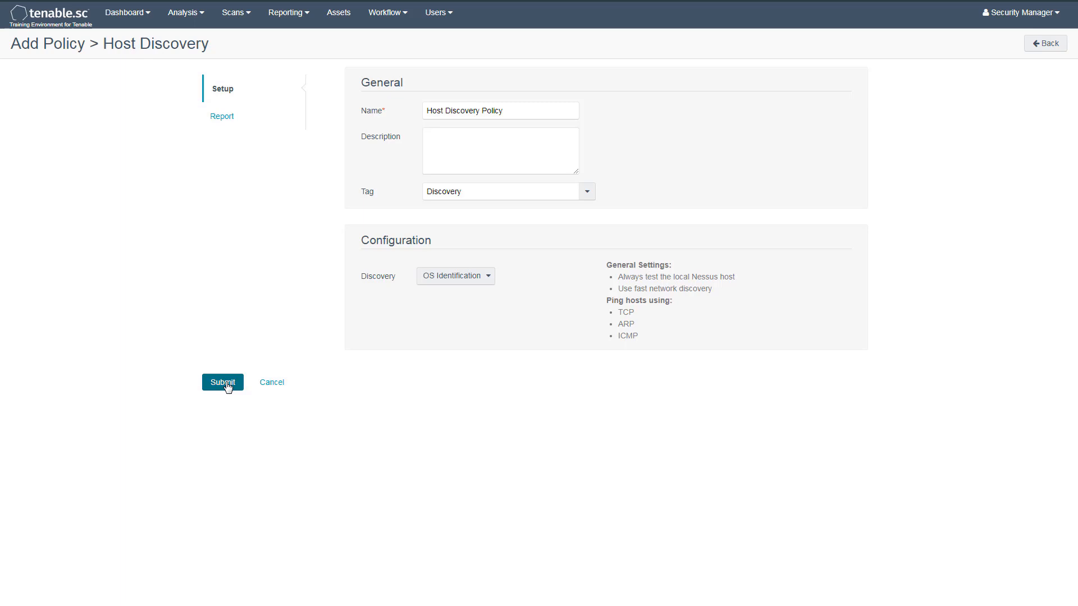
left_click(222, 383)
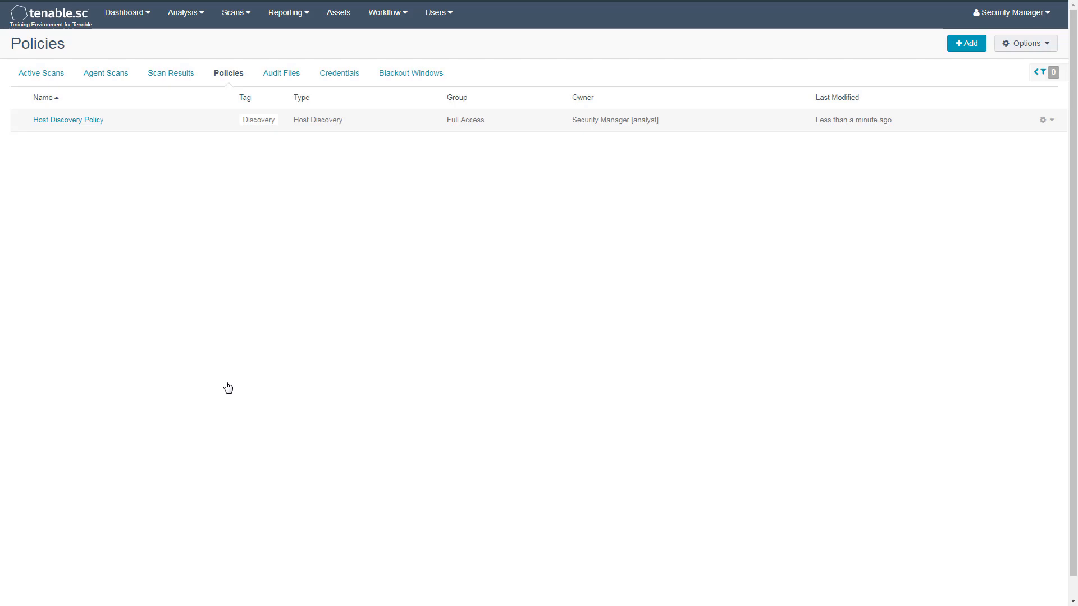
Start adding a new scan from the Active Scans list
left_click(233, 13)
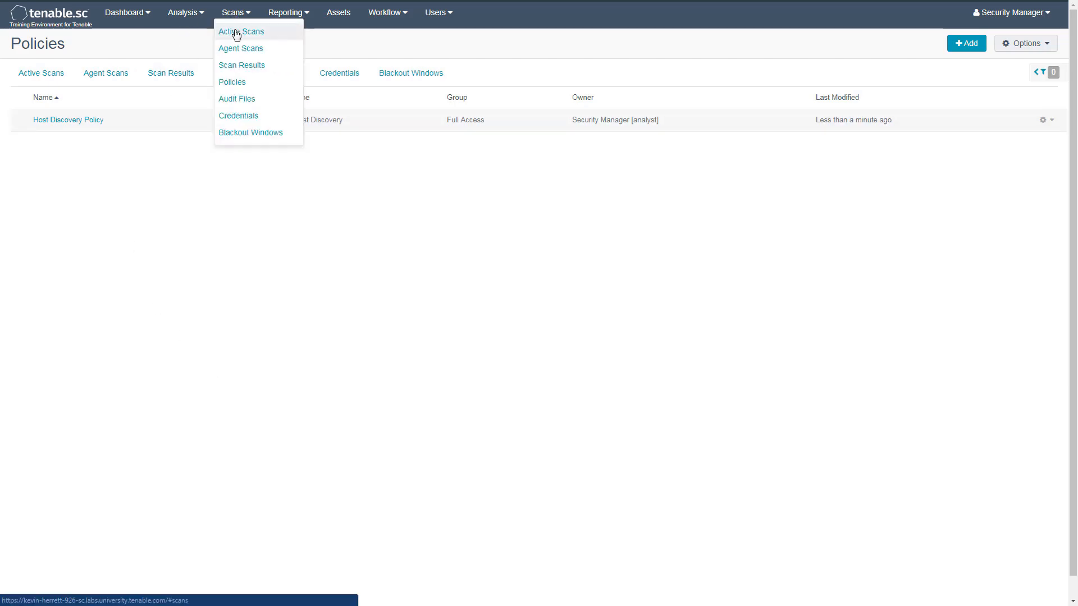
left_click(241, 32)
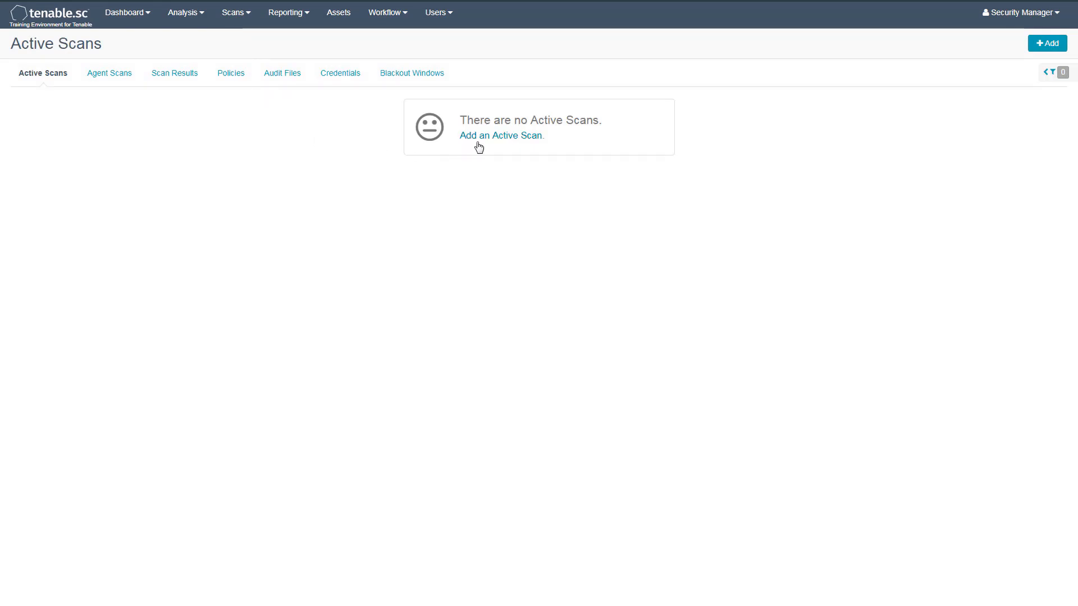
mouse_move(484, 136)
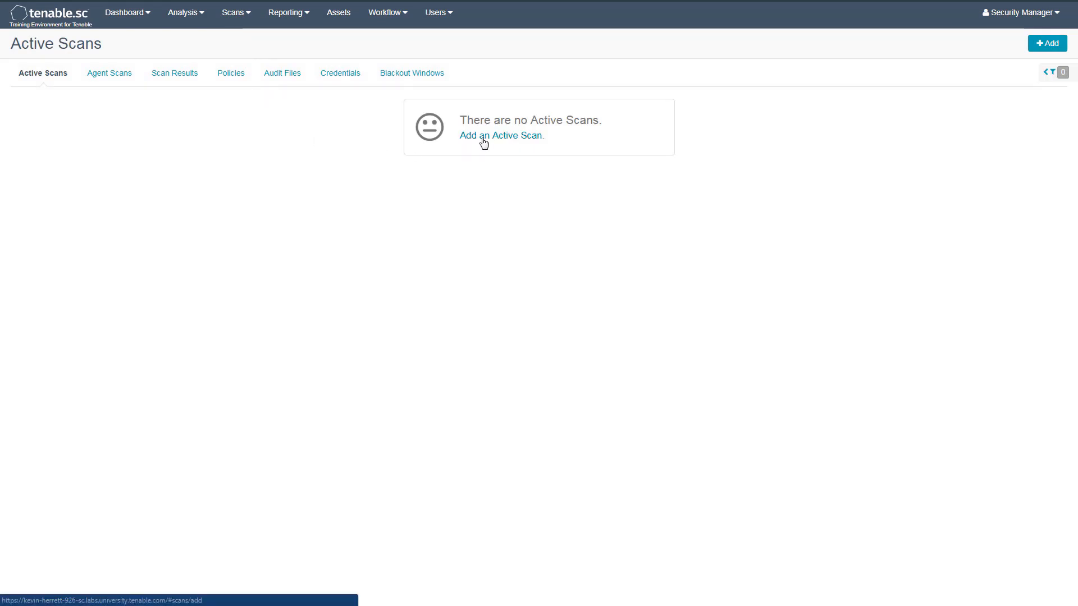
left_click(502, 135)
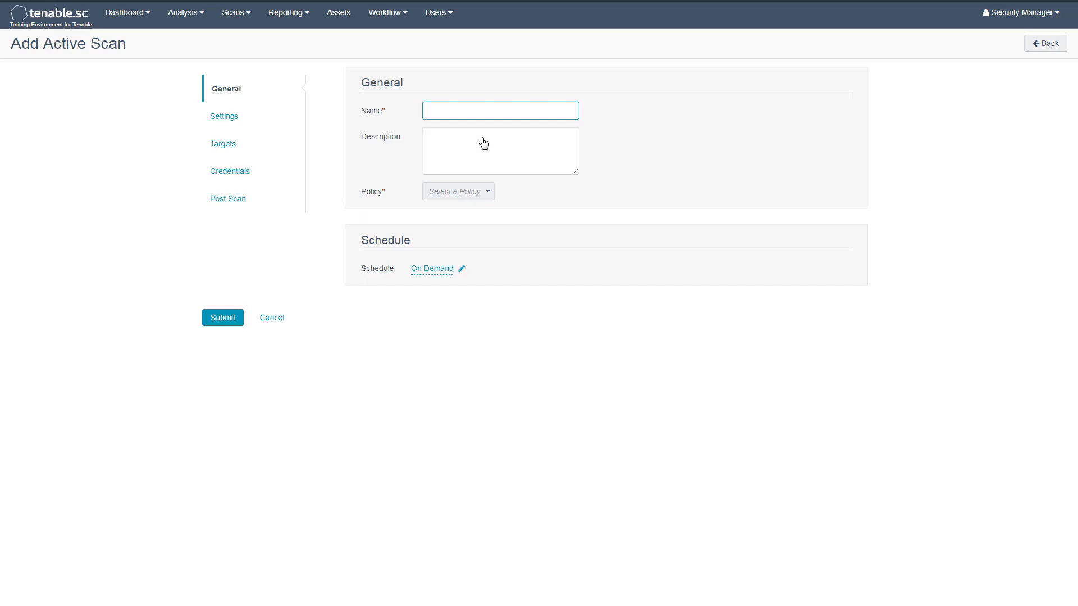
Name the scan 'Host Discovery Scan' and select Host Discovery Policy as its policy
type("Host Discovery Scan")
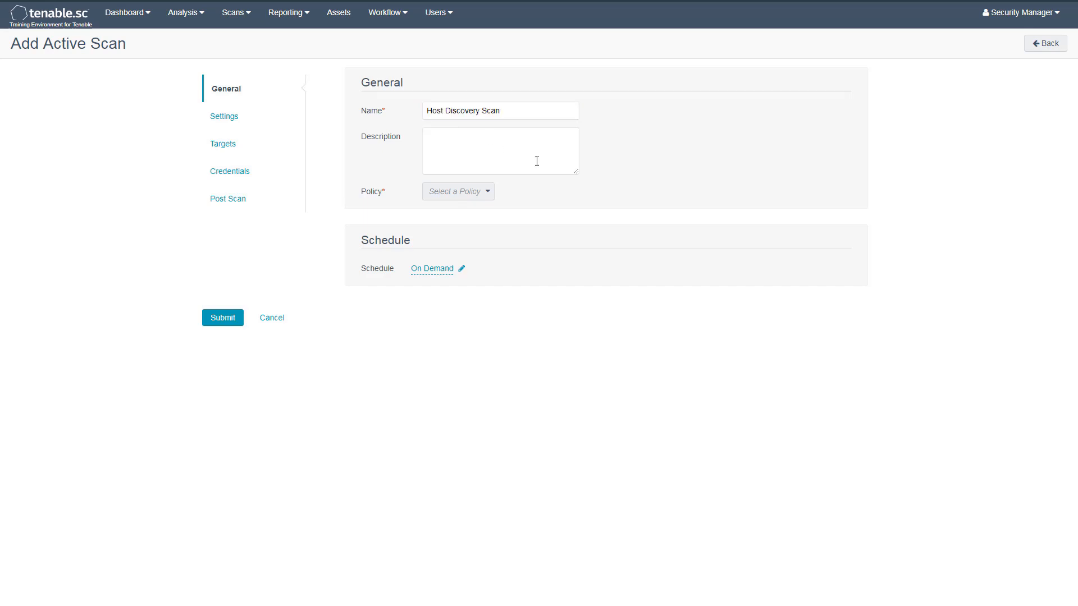
left_click(457, 191)
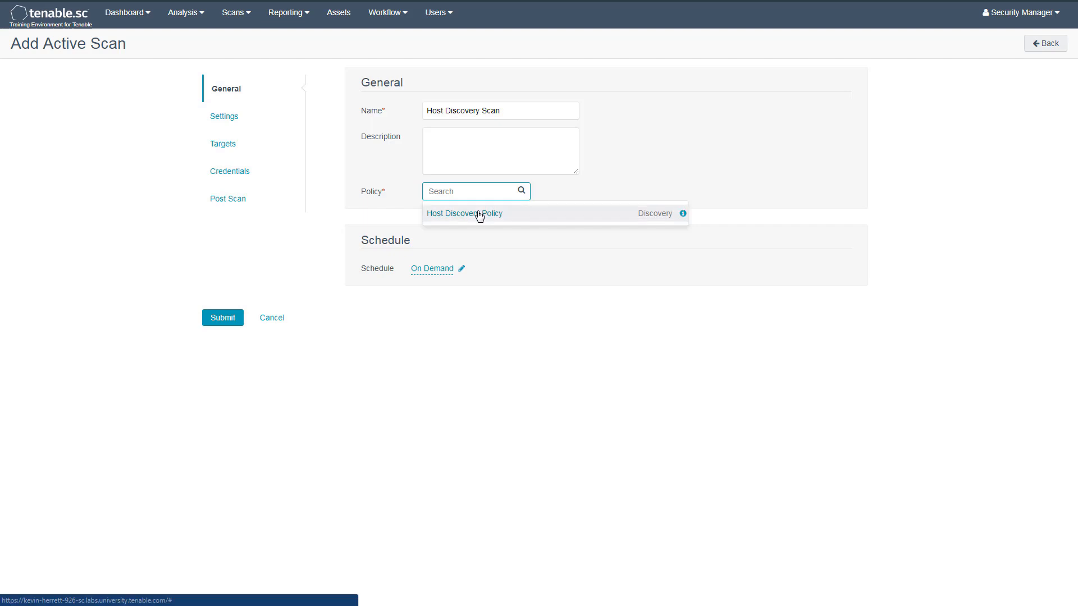
left_click(465, 213)
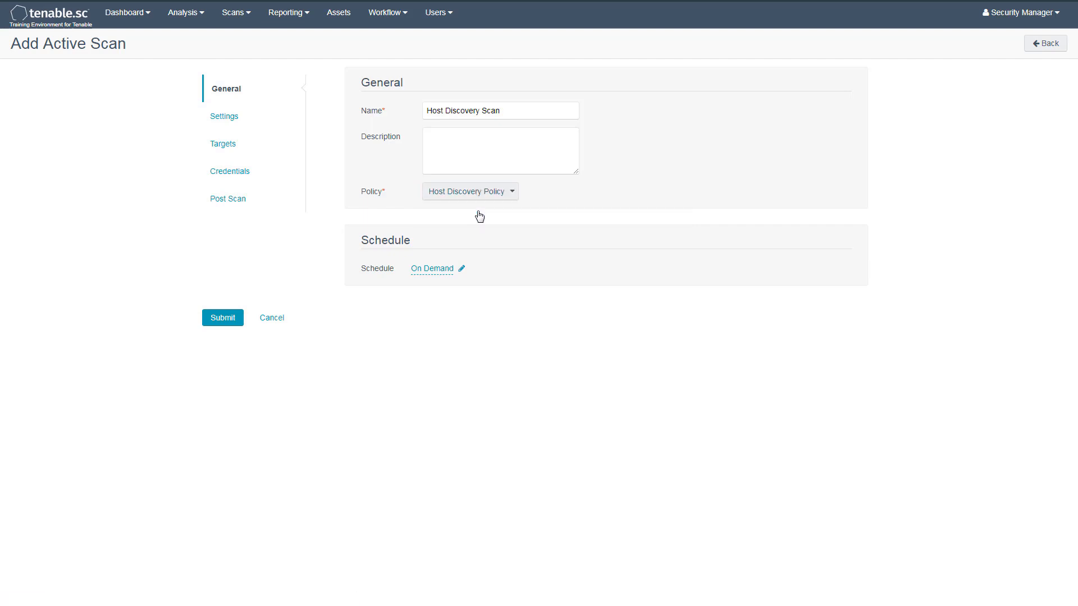
mouse_move(458, 245)
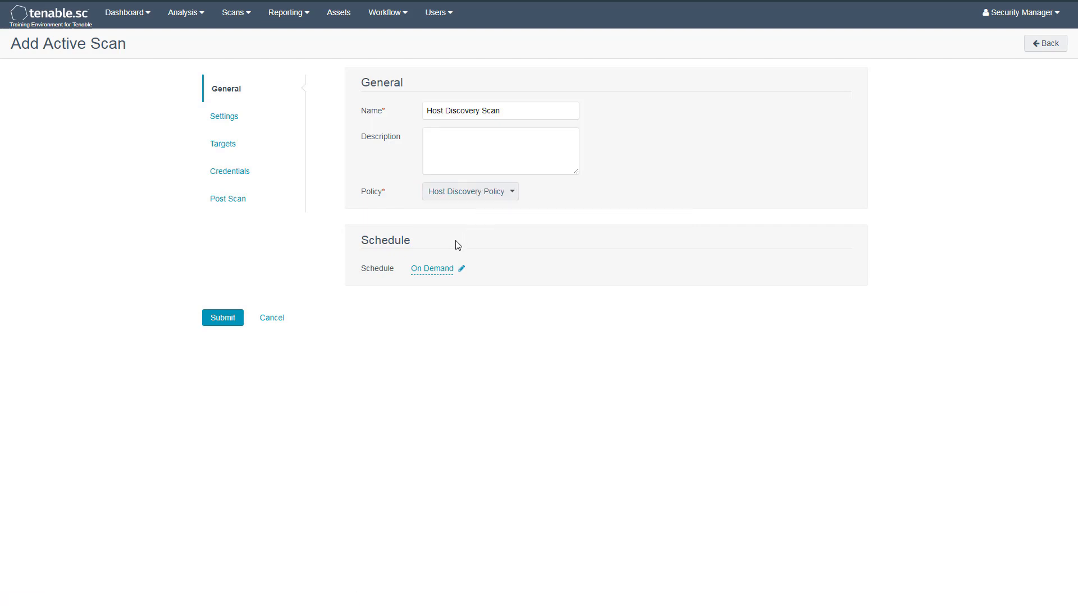
mouse_move(432, 279)
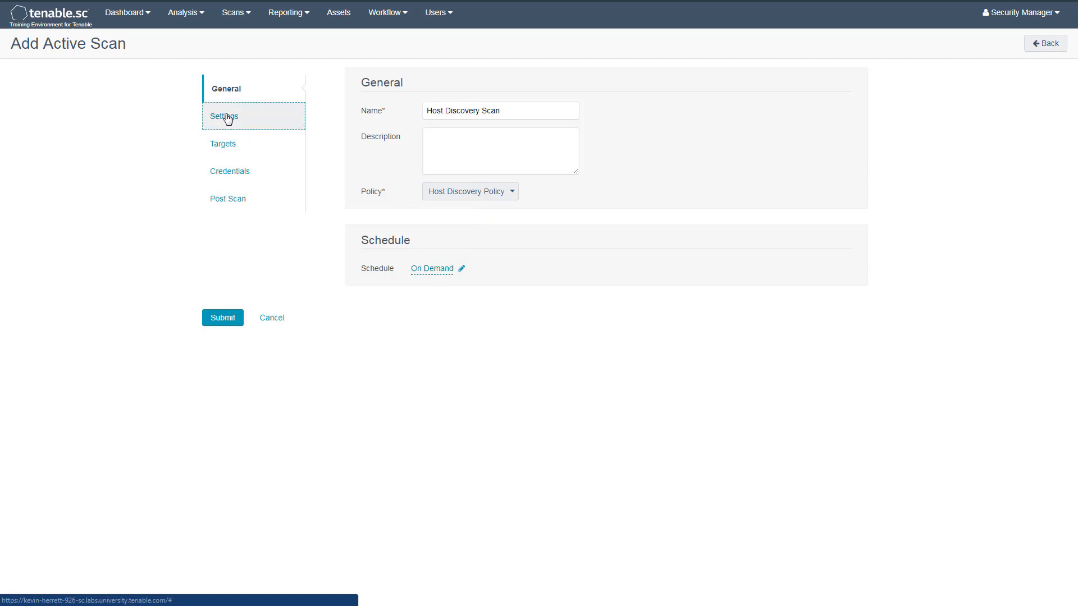
left_click(224, 117)
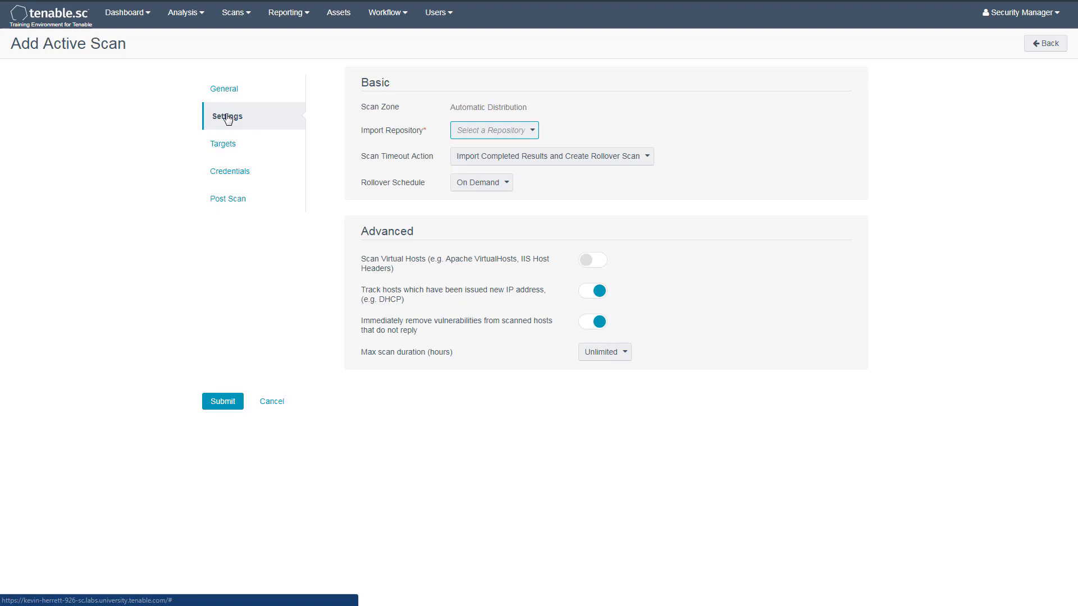
Set the scan's Import Repository to active-scanning
left_click(493, 130)
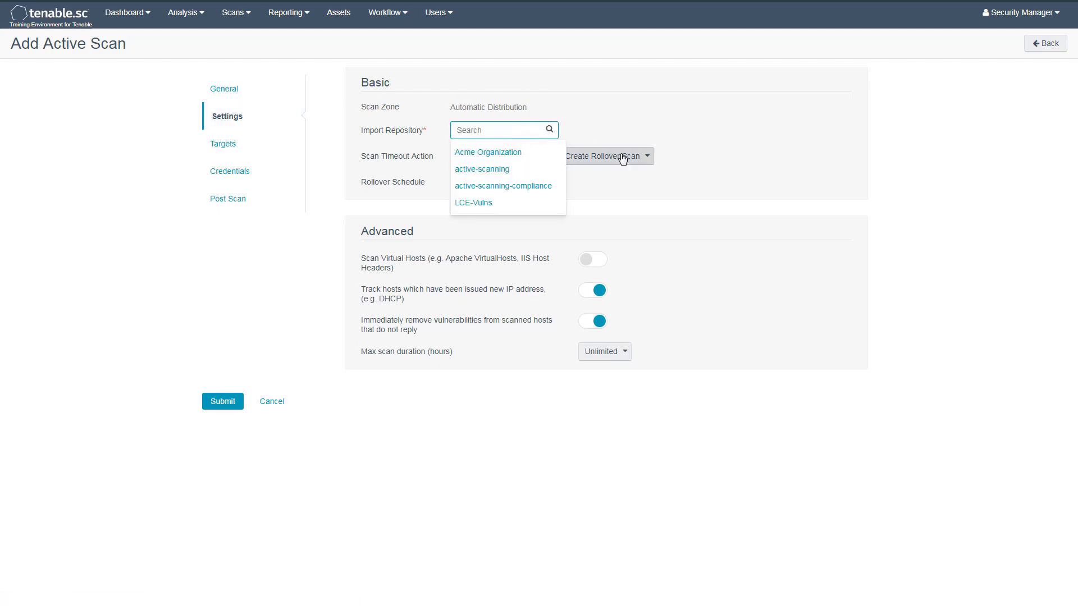
left_click(482, 169)
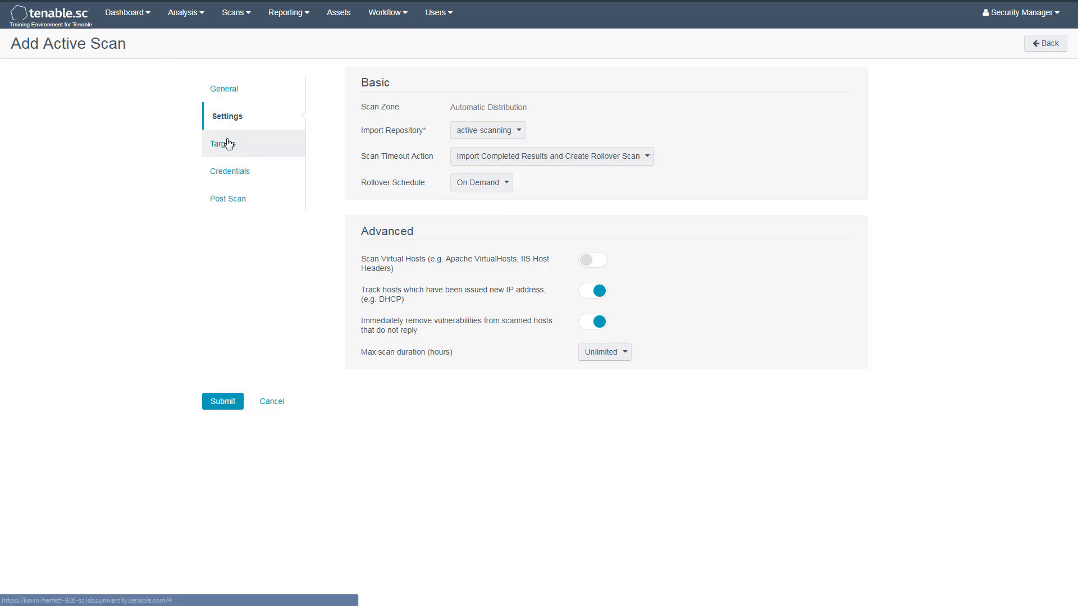
Target 10.0.2.0/24 as IP / DNS Name and submit the scan
left_click(225, 144)
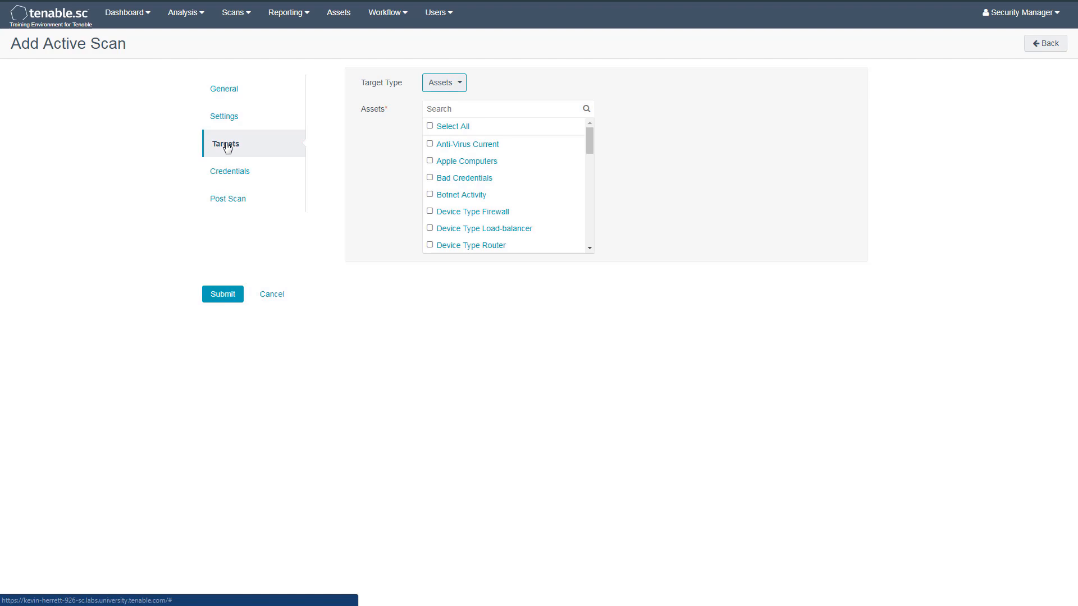
mouse_move(443, 83)
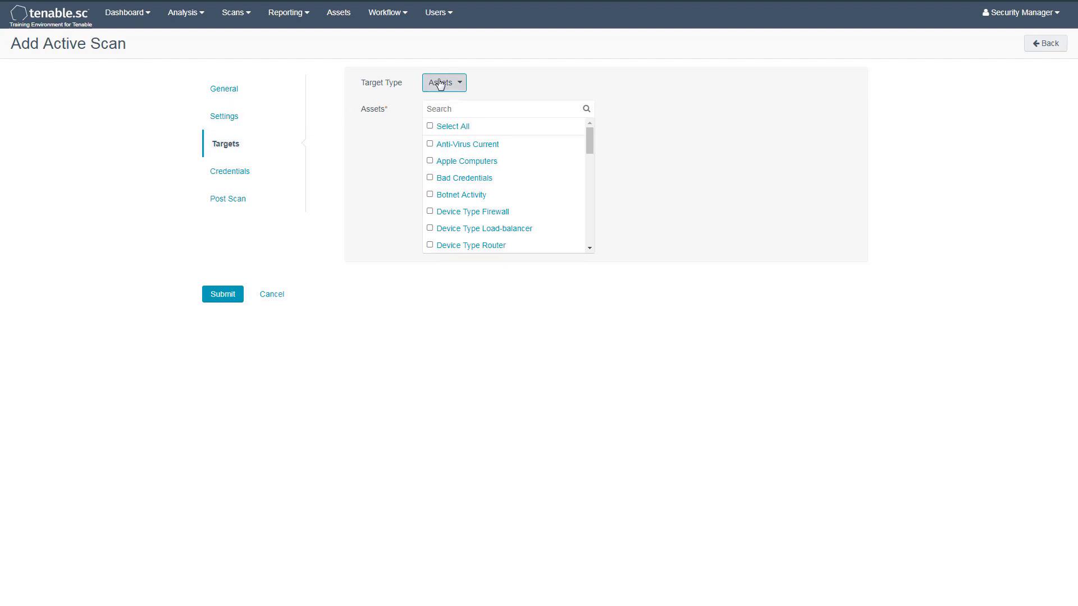
left_click(443, 82)
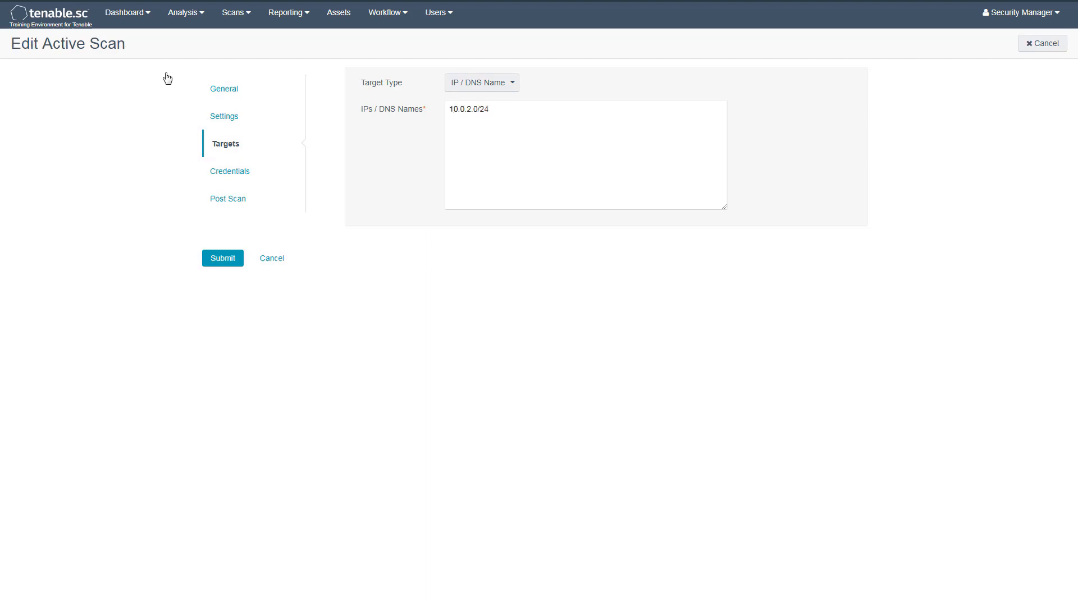
mouse_move(150, 110)
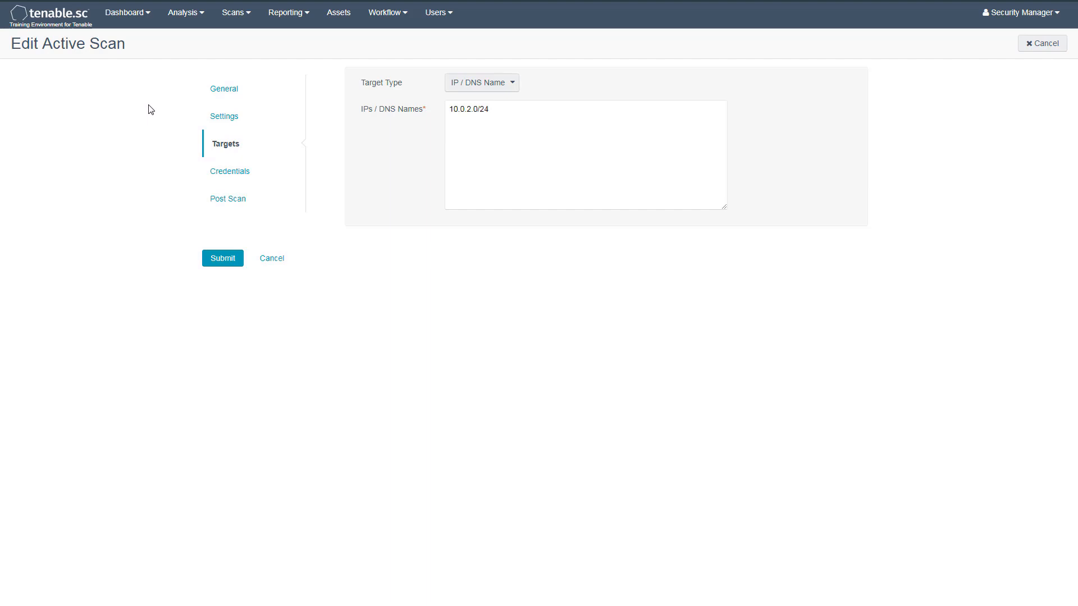
left_click(222, 258)
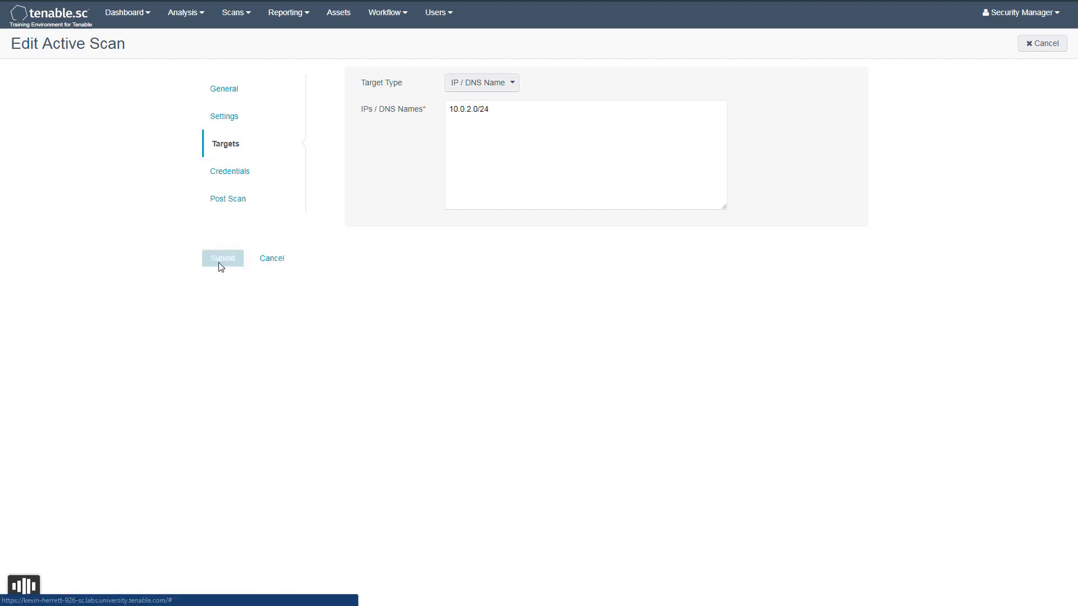
left_click(222, 257)
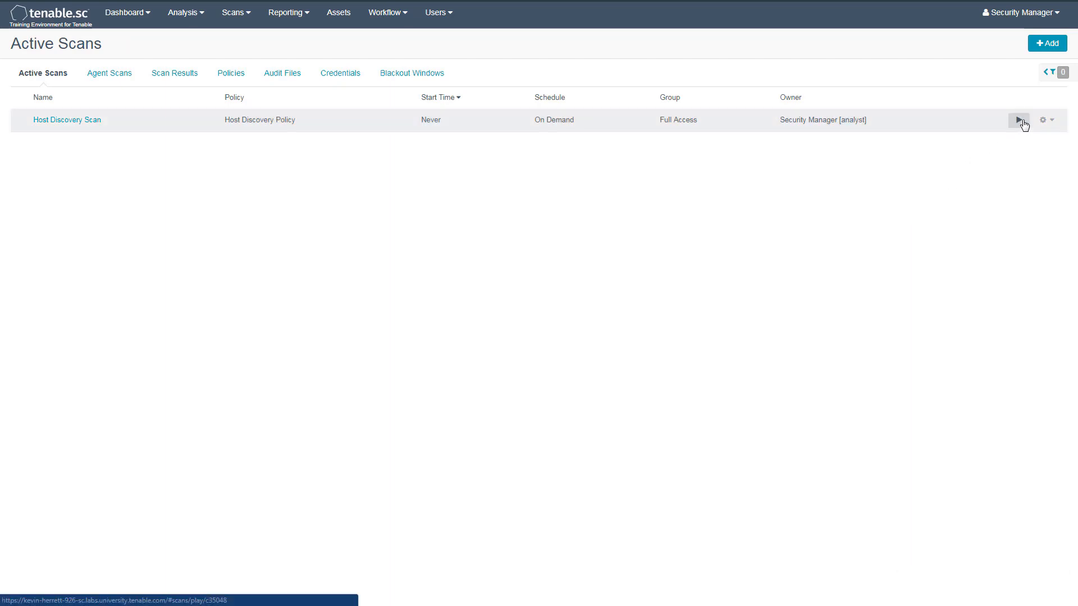
Launch Host Discovery Scan and view its progress under Scan Results
left_click(1019, 120)
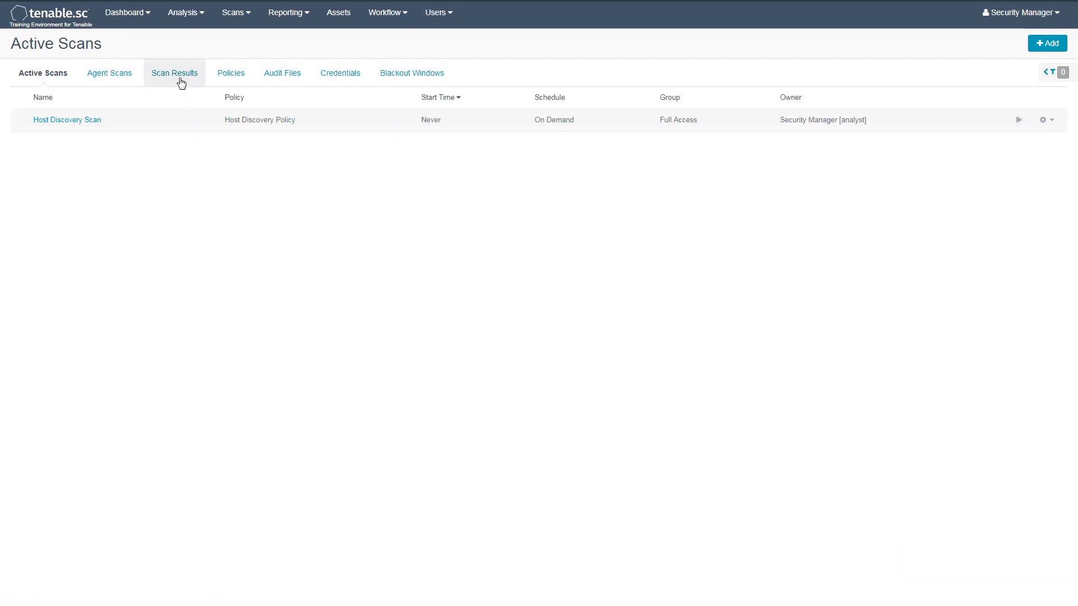
left_click(174, 73)
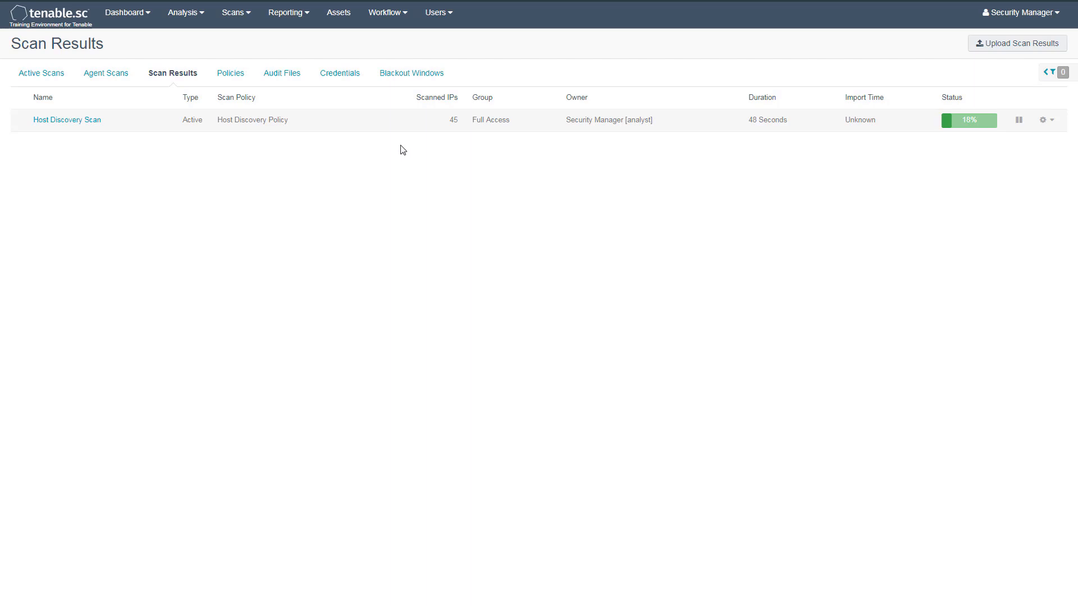
mouse_move(455, 131)
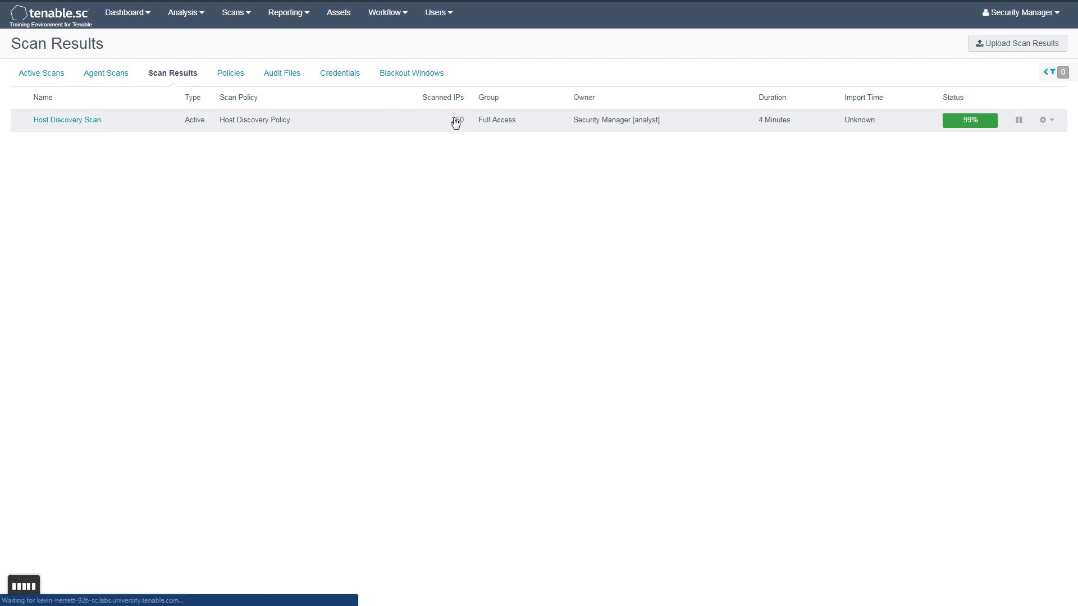
left_click(67, 120)
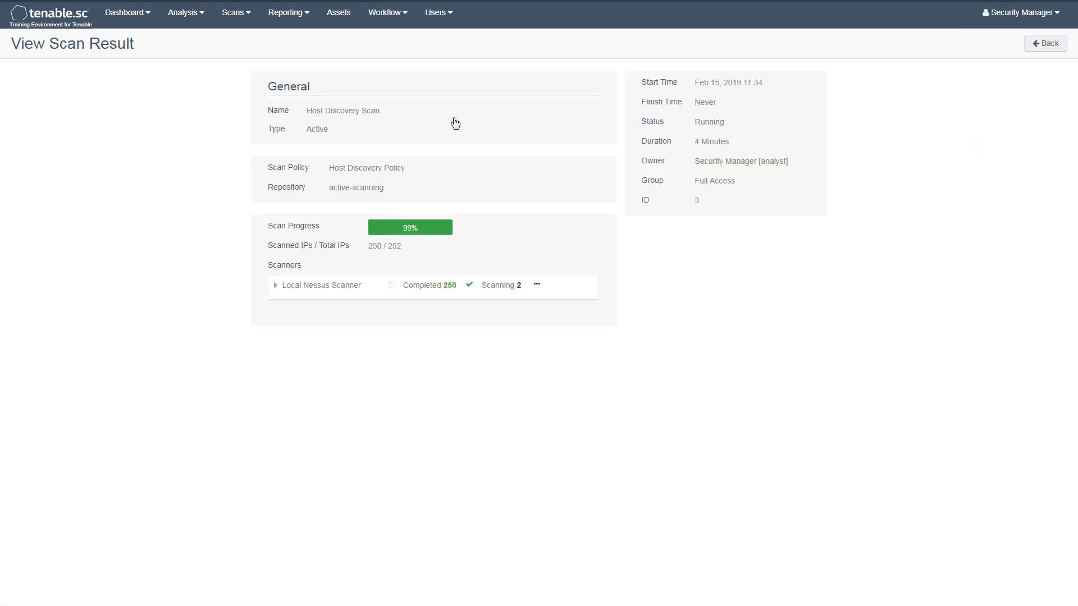
mouse_move(452, 124)
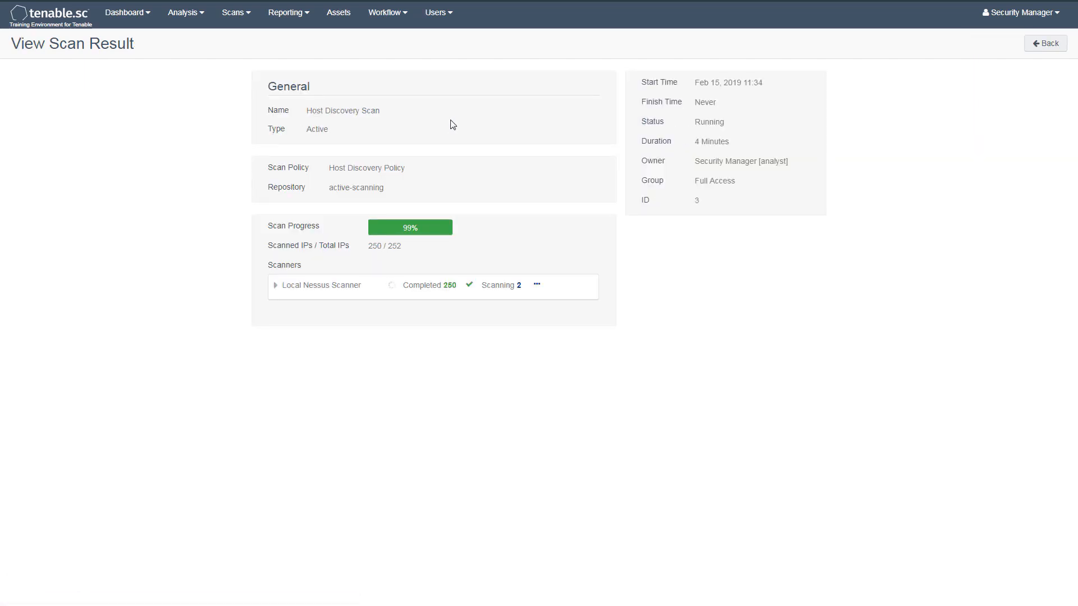
left_click(276, 286)
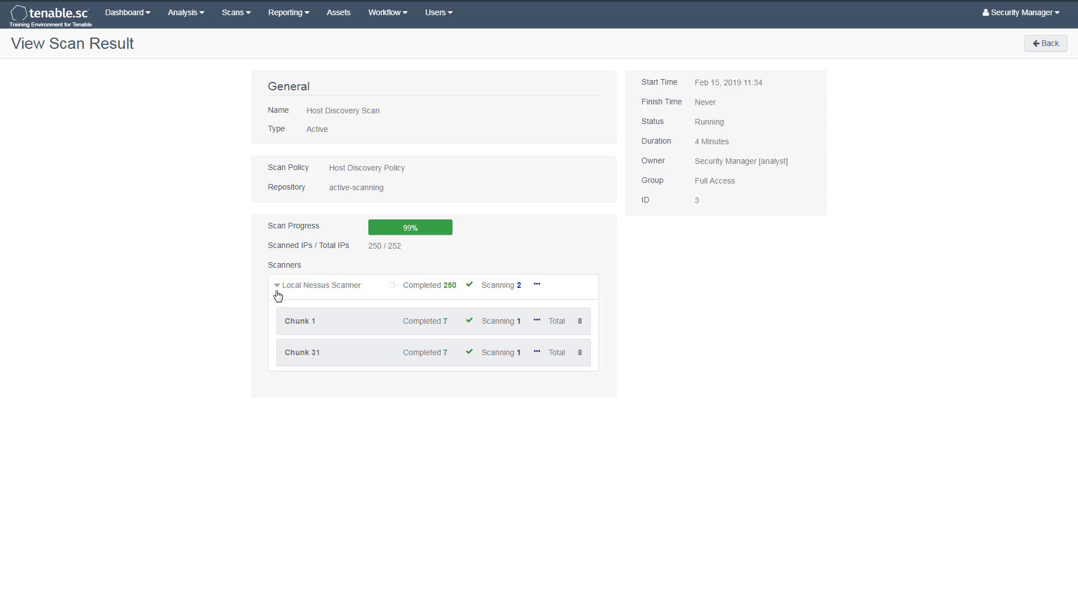
left_click(1044, 43)
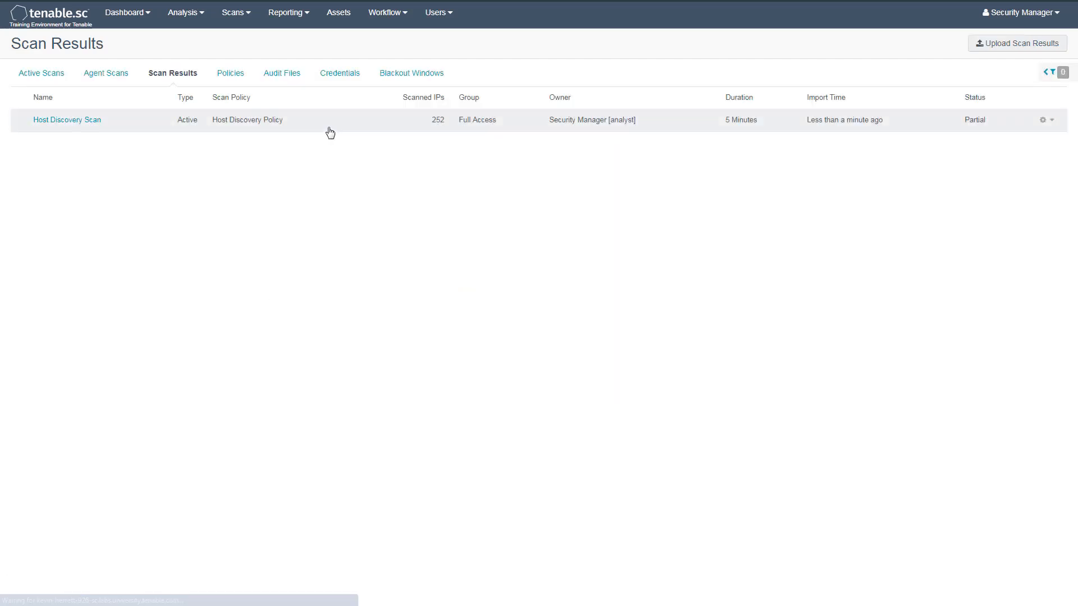
Open the Host Discovery Scan analysis and switch the view to IP Summary
left_click(67, 120)
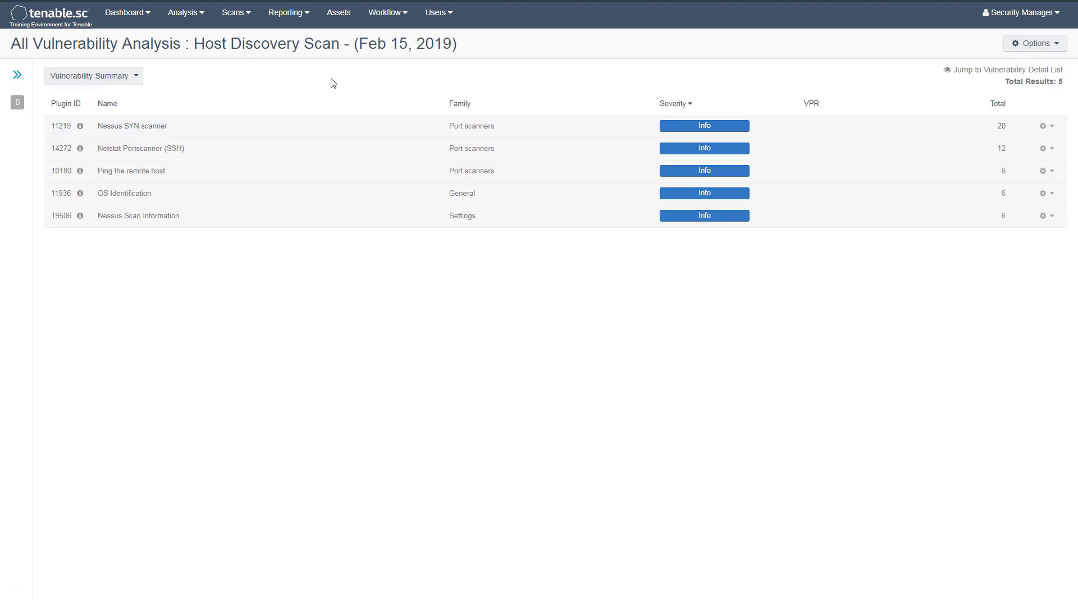
mouse_move(183, 82)
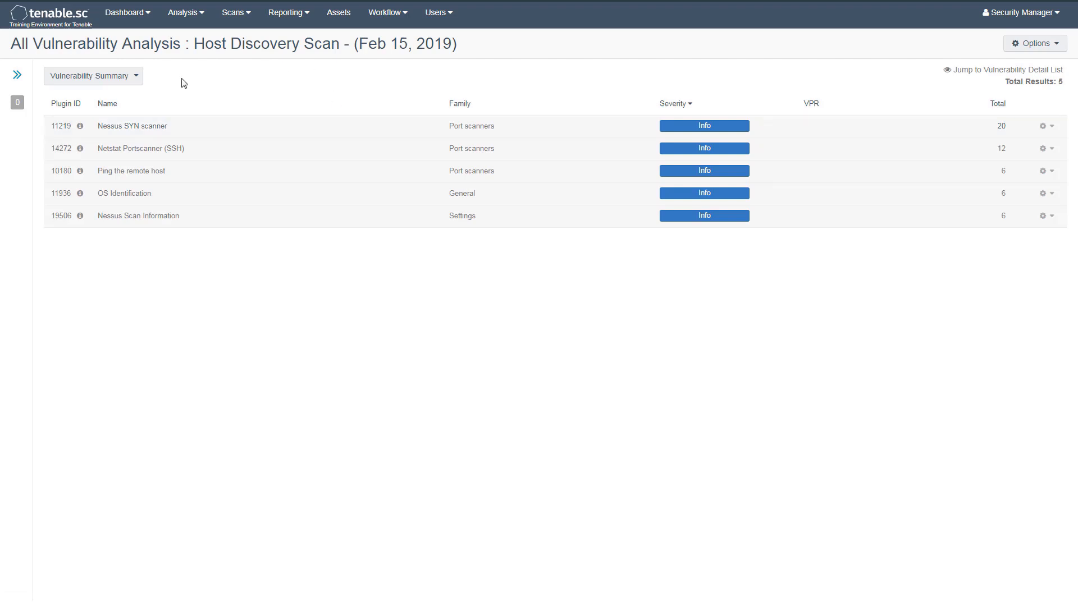
left_click(91, 76)
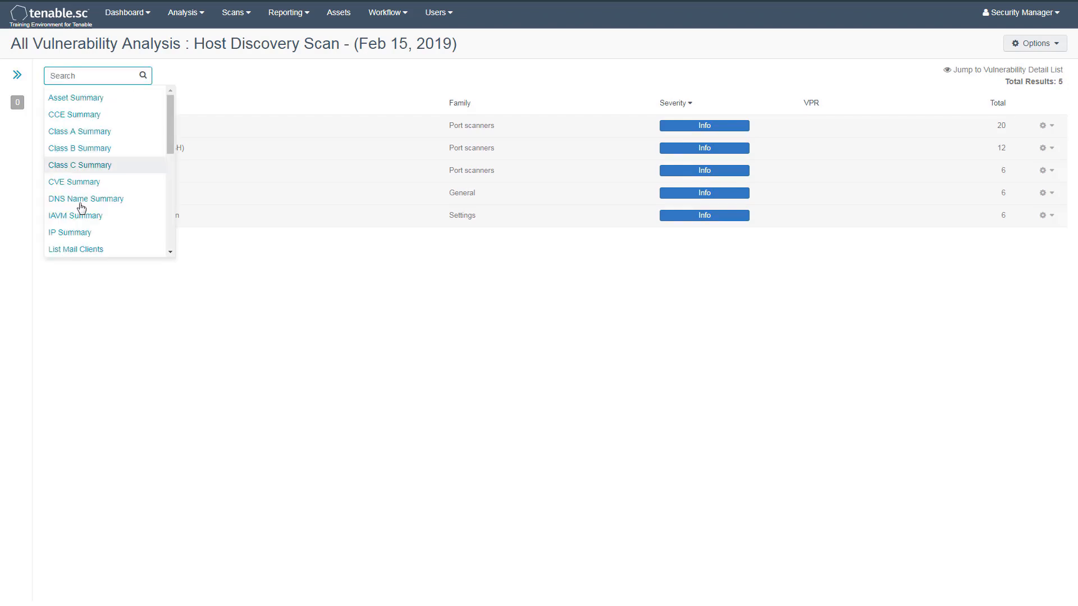
left_click(69, 232)
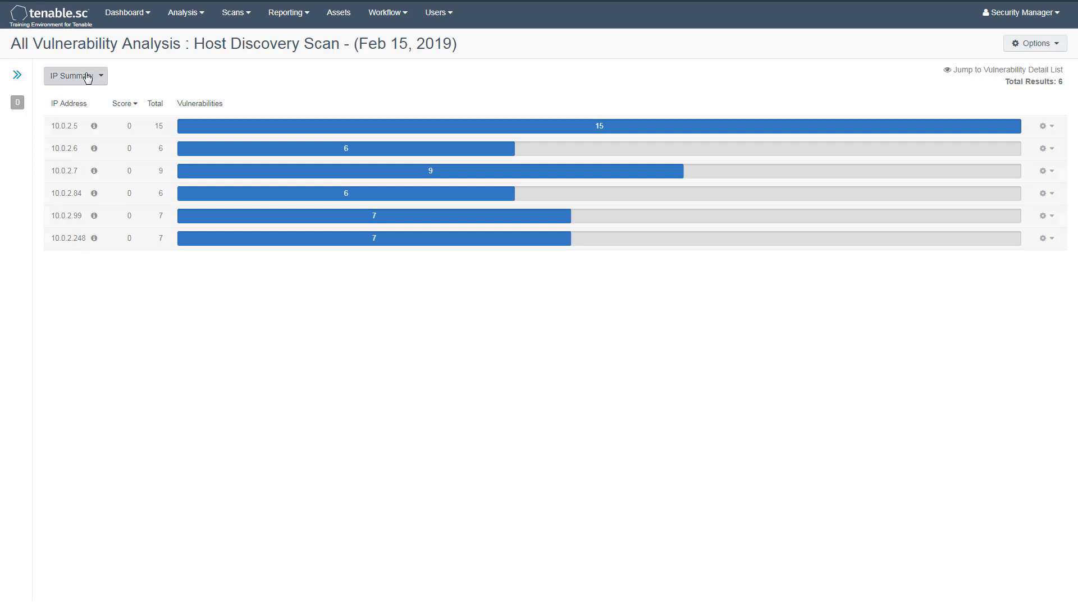
left_click(75, 76)
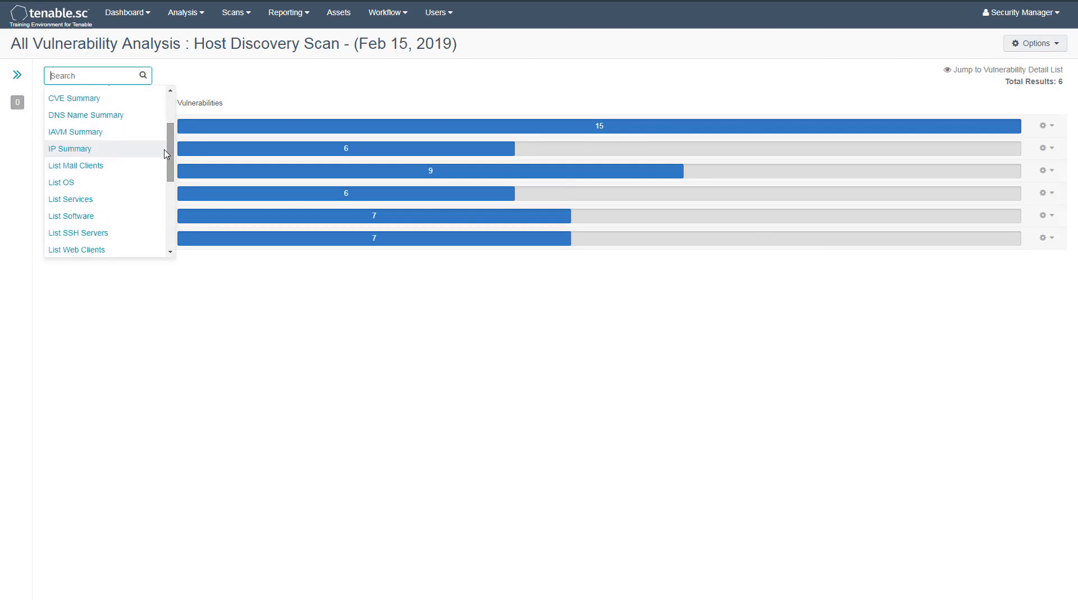